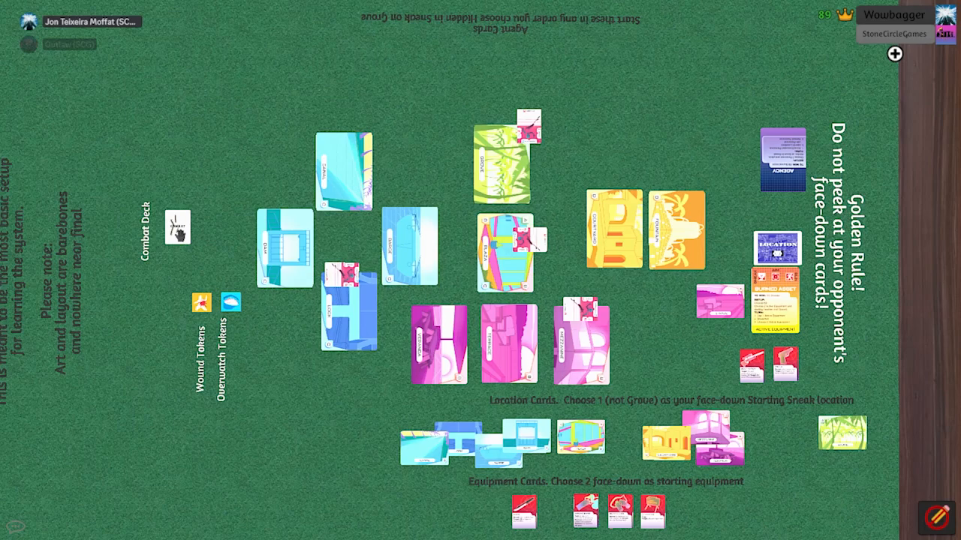
Enlarge the Combat Deck's HIT card to show its Personnel Hit and Rogue Operative rules
left_click(176, 227)
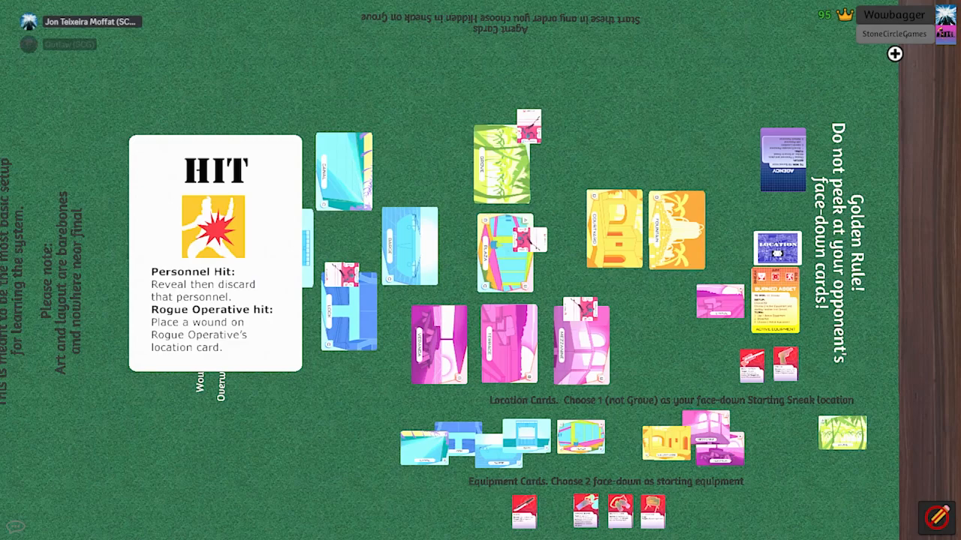